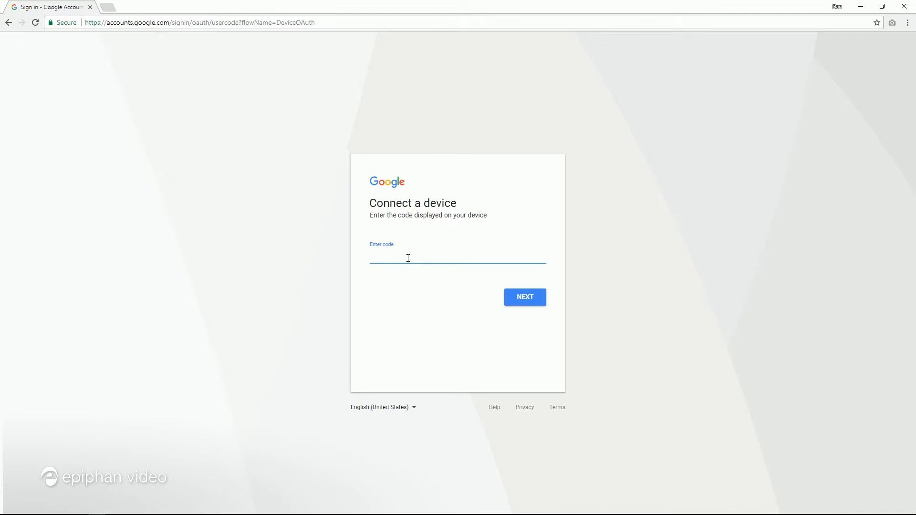
text(JDJ)
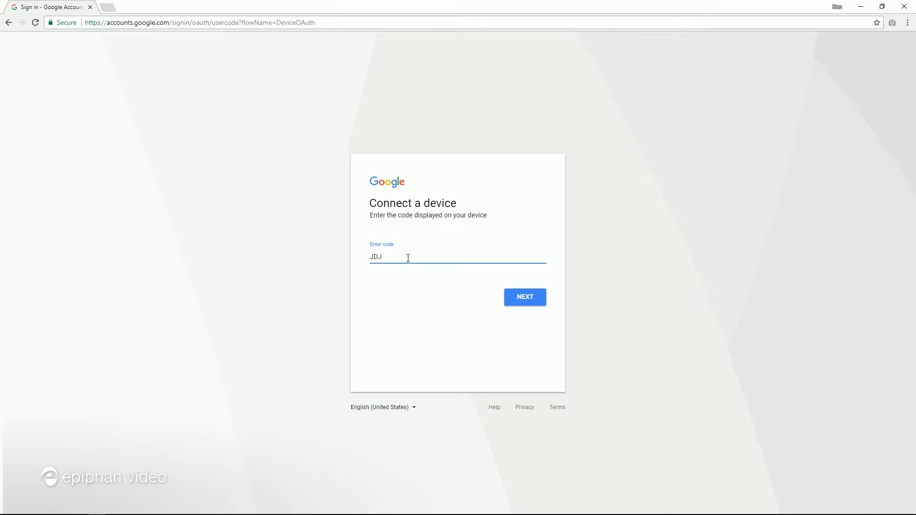
text(H-)
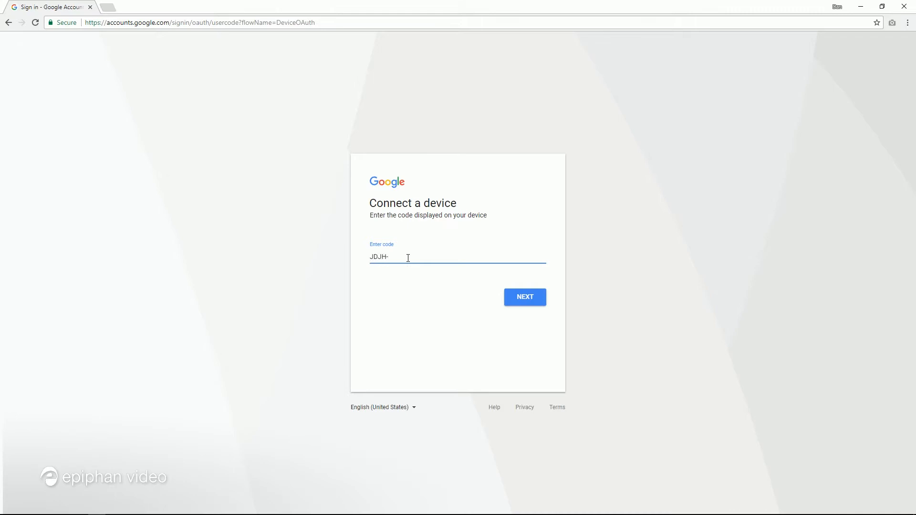
text(JVXX)
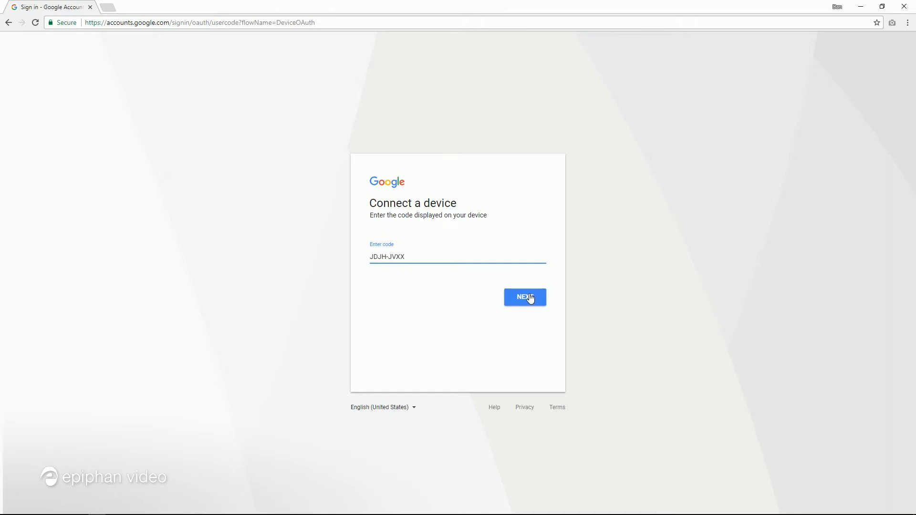
click(524, 297)
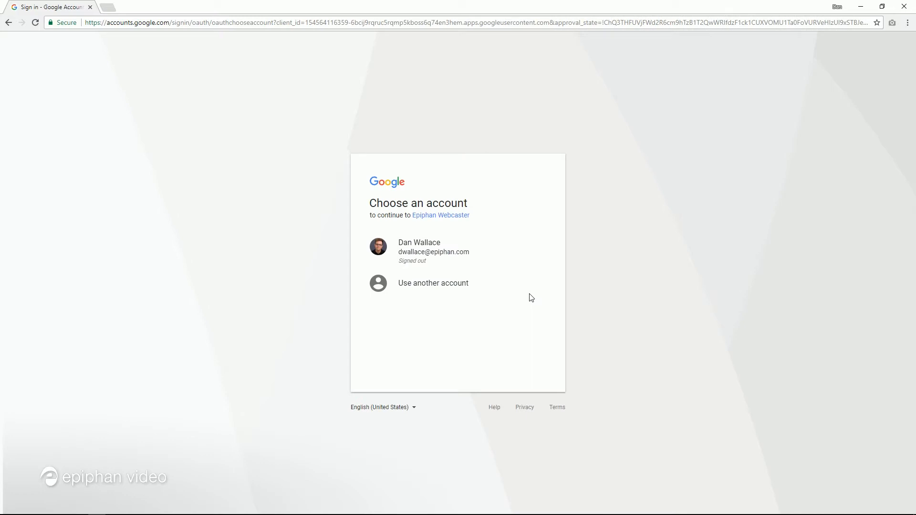
mouse_move(609, 231)
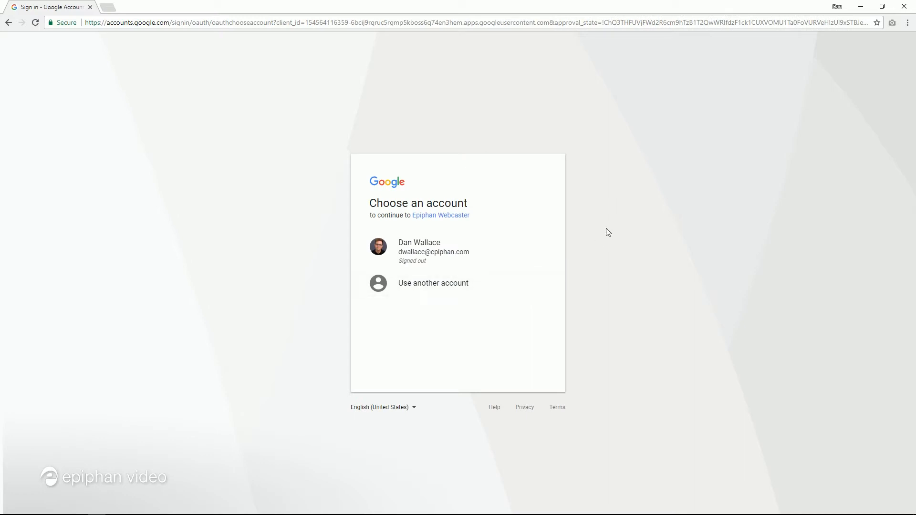
mouse_move(457, 254)
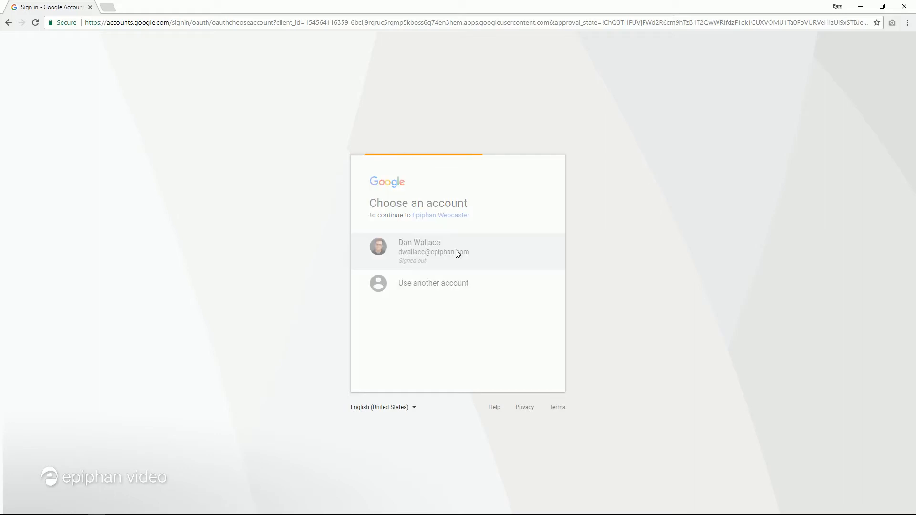
click(434, 251)
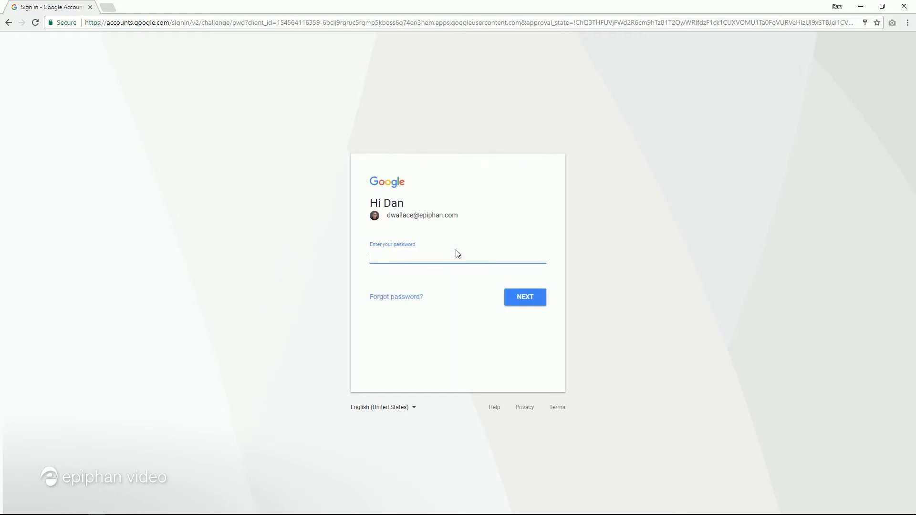
Step: Sign in with the account password and continue as the personal account rather than a brand account
text(***)
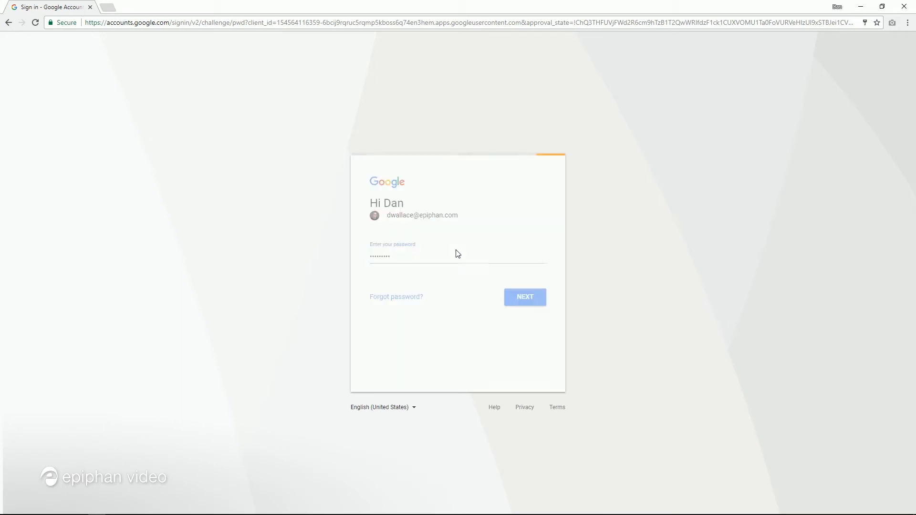
click(525, 297)
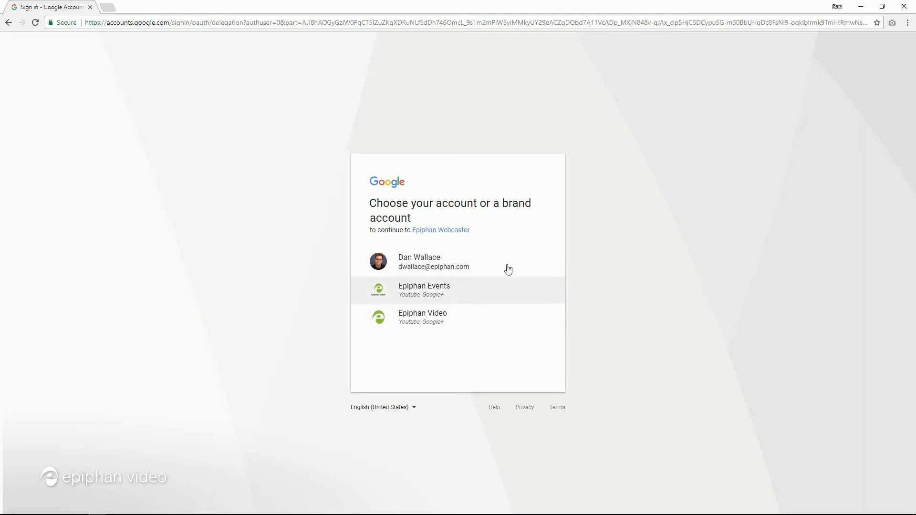
mouse_move(508, 308)
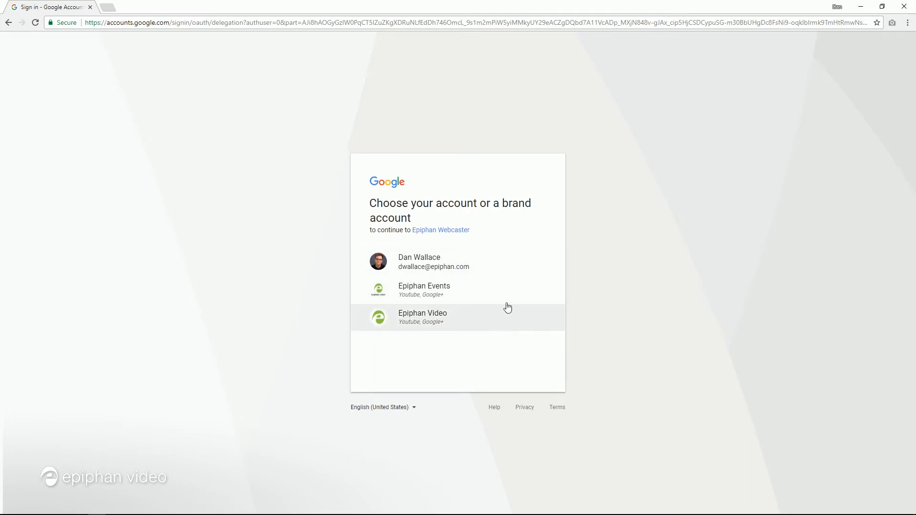
mouse_move(519, 265)
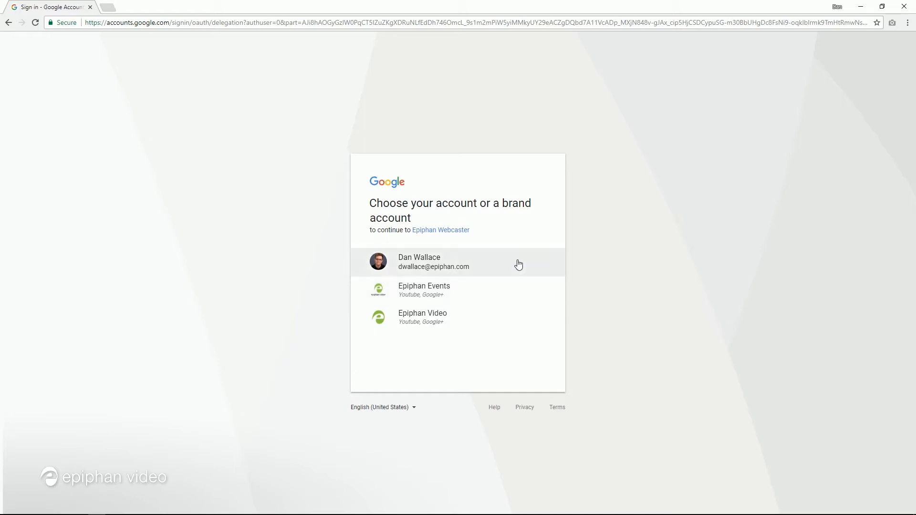
mouse_move(512, 268)
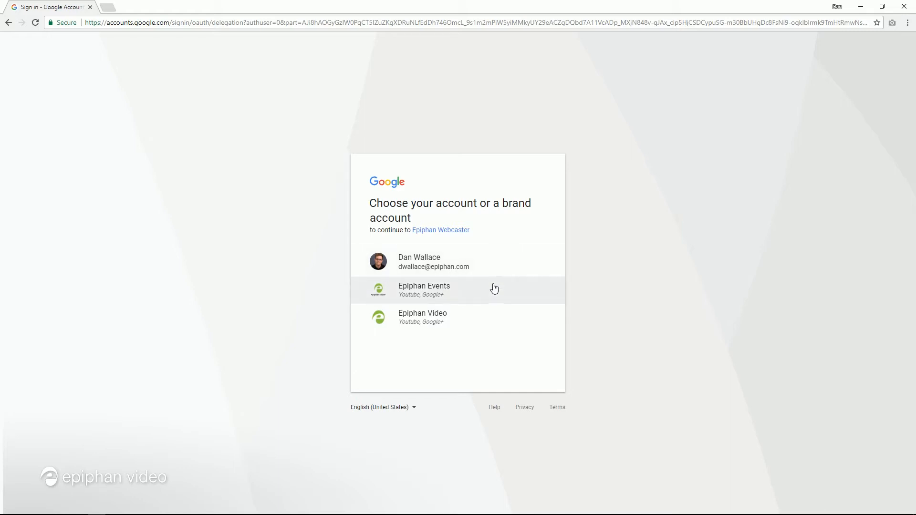
mouse_move(467, 263)
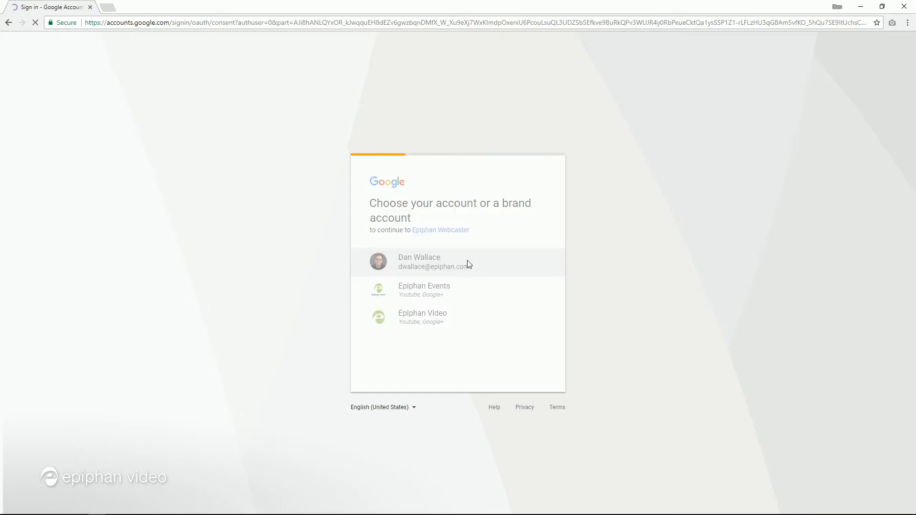
click(433, 261)
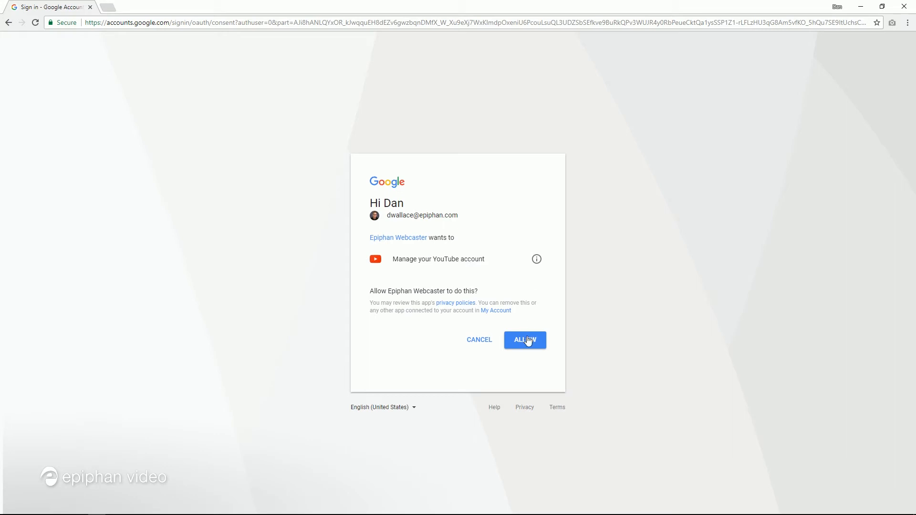
Step: Allow Epiphan Webcaster to manage the YouTube account, then go to the paired Webcaster's Preferences
click(524, 340)
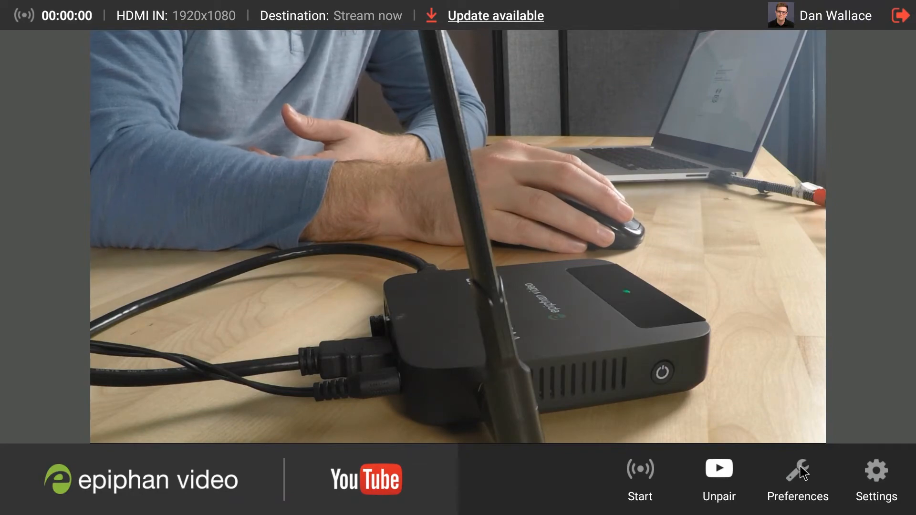
click(797, 471)
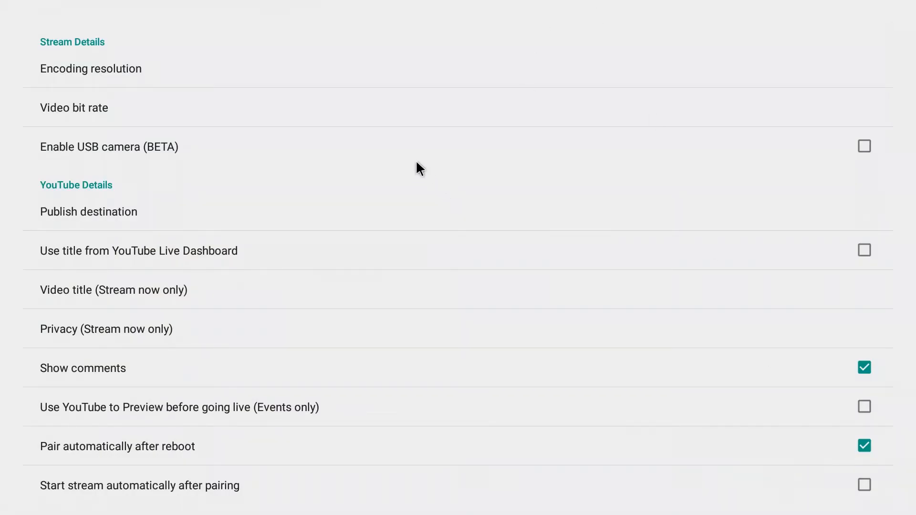
Step: Enable 'Start stream automatically after pairing', keeping 'Pair automatically after reboot' on
scroll(down, 3)
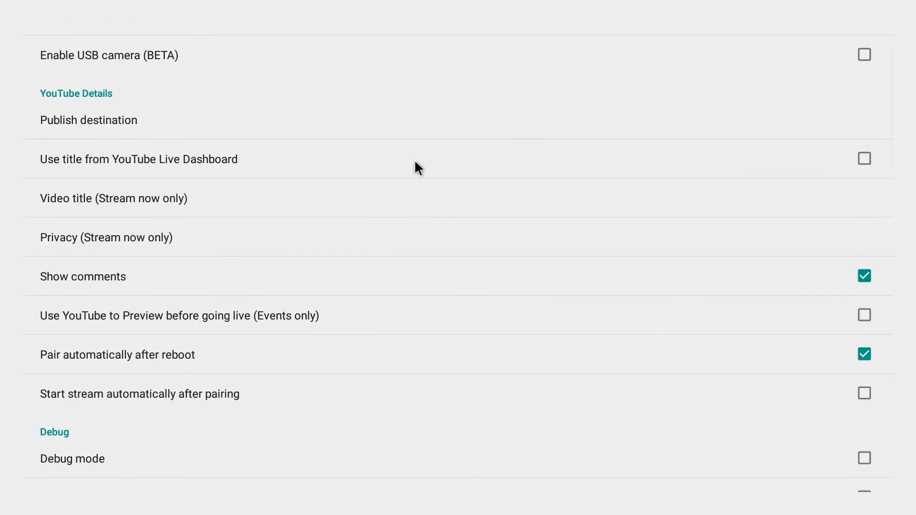
mouse_move(427, 334)
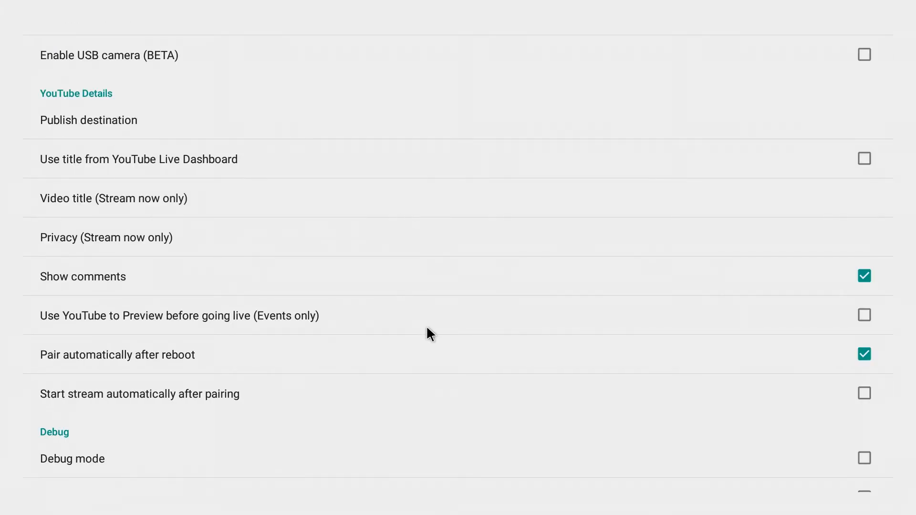
mouse_move(164, 370)
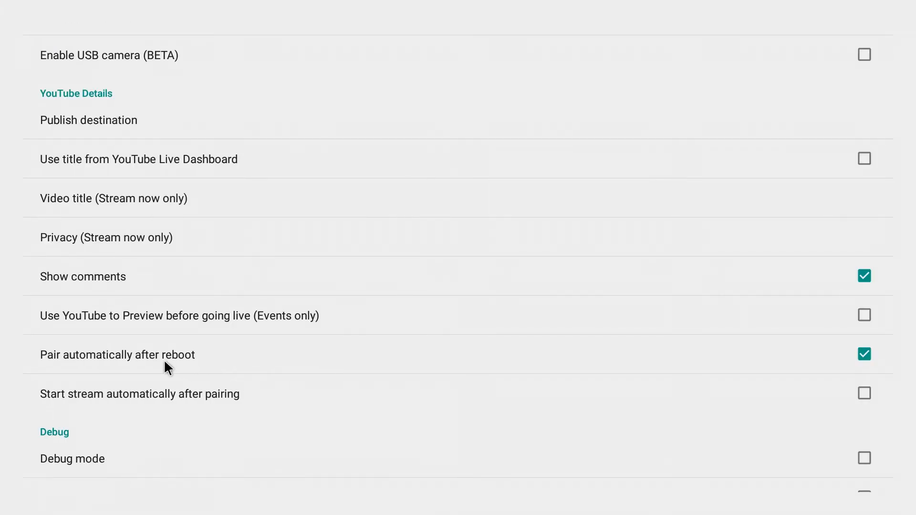
mouse_move(229, 359)
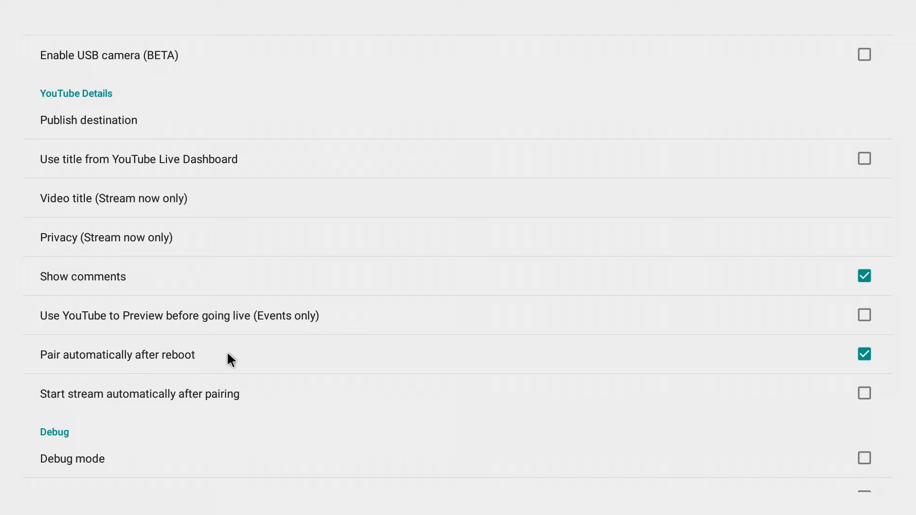
mouse_move(249, 358)
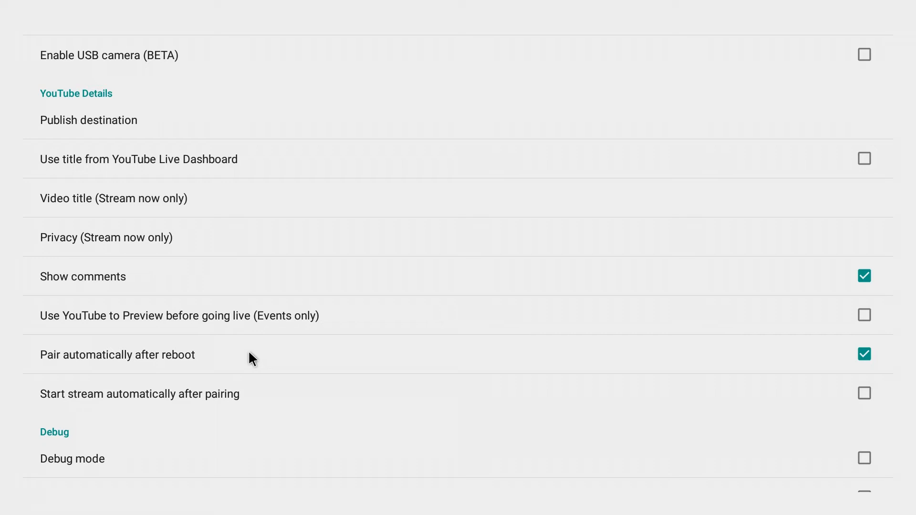
mouse_move(334, 356)
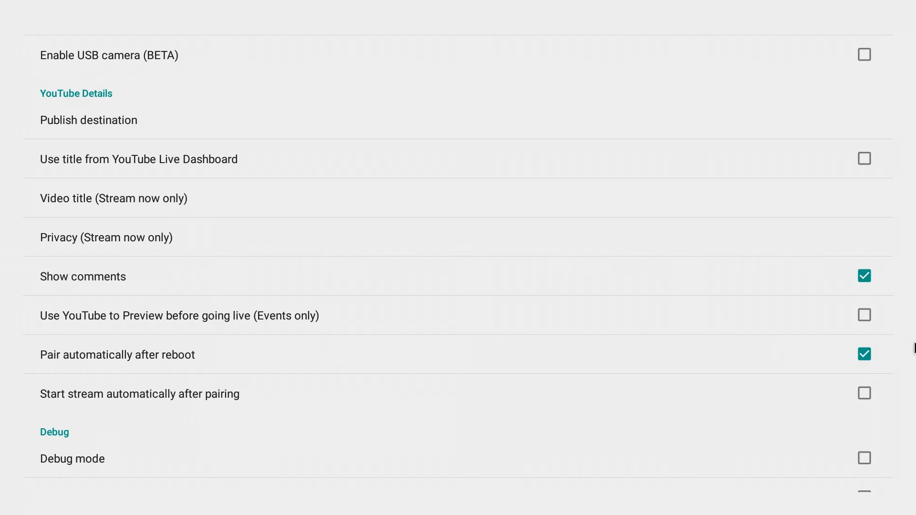
mouse_move(847, 367)
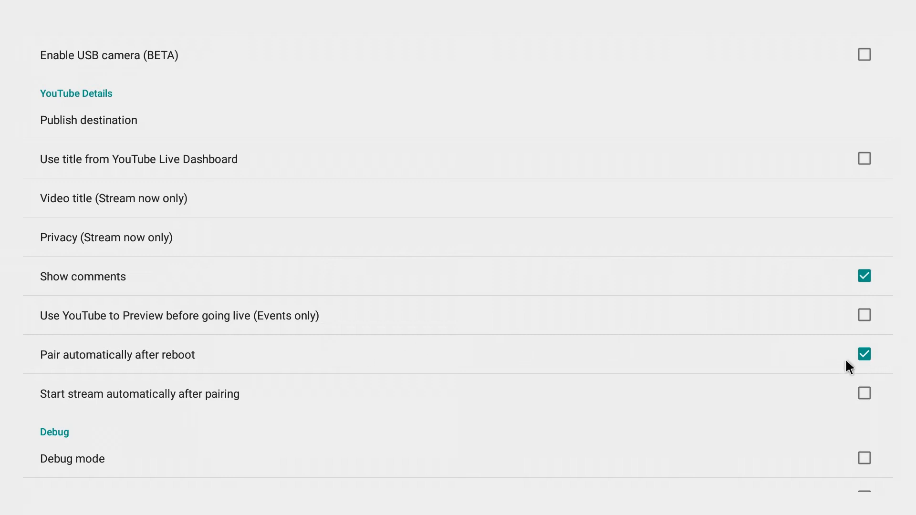
mouse_move(685, 378)
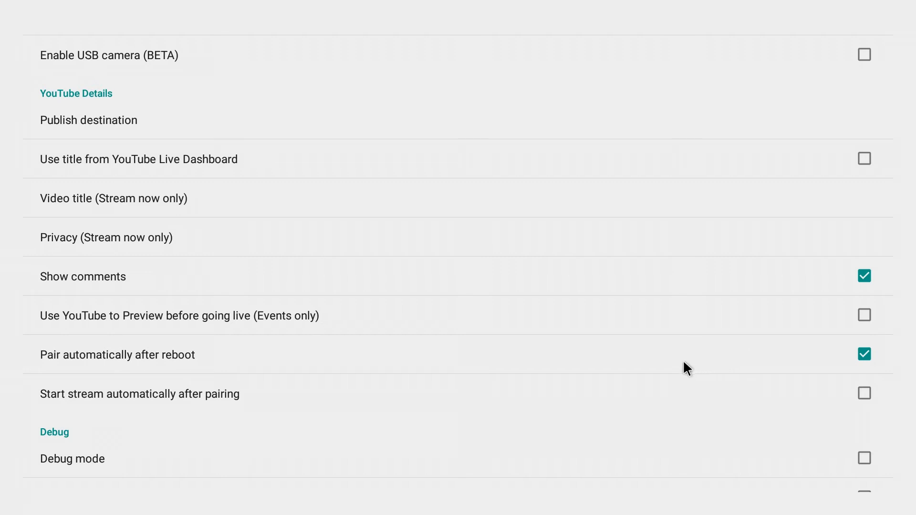
mouse_move(298, 410)
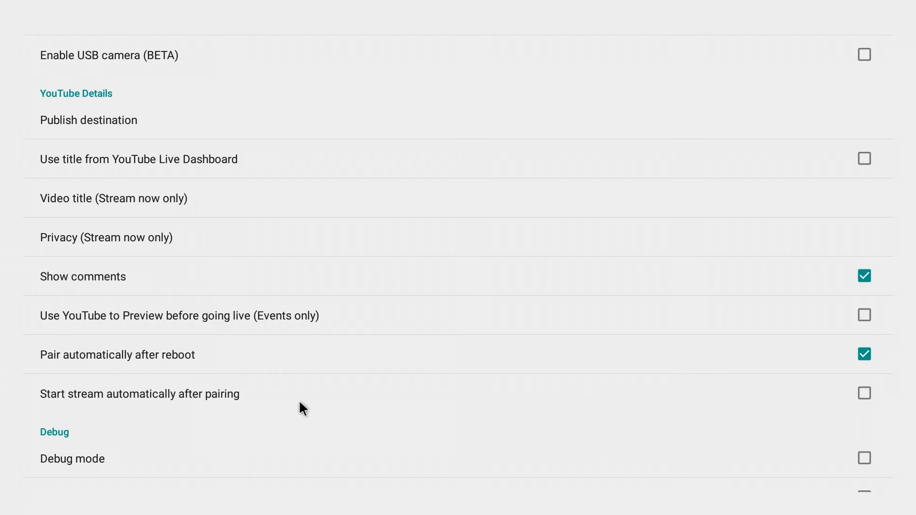
mouse_move(156, 413)
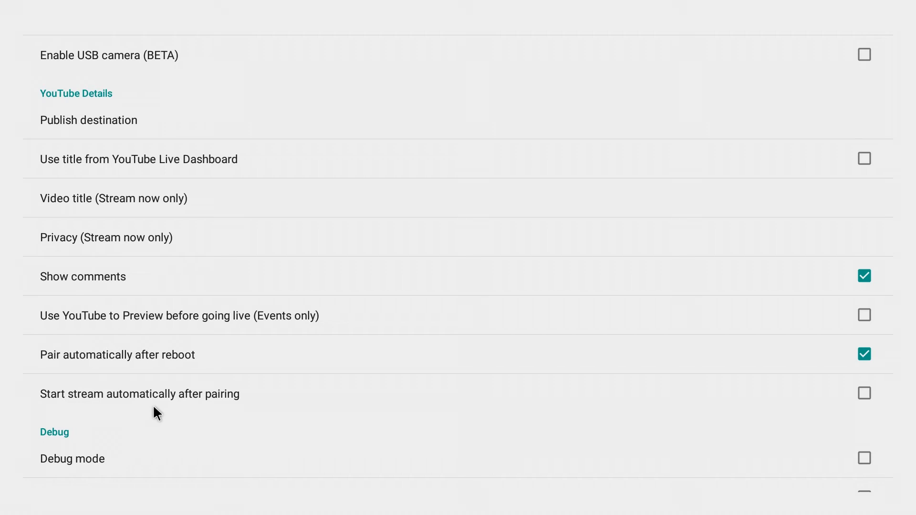
mouse_move(167, 363)
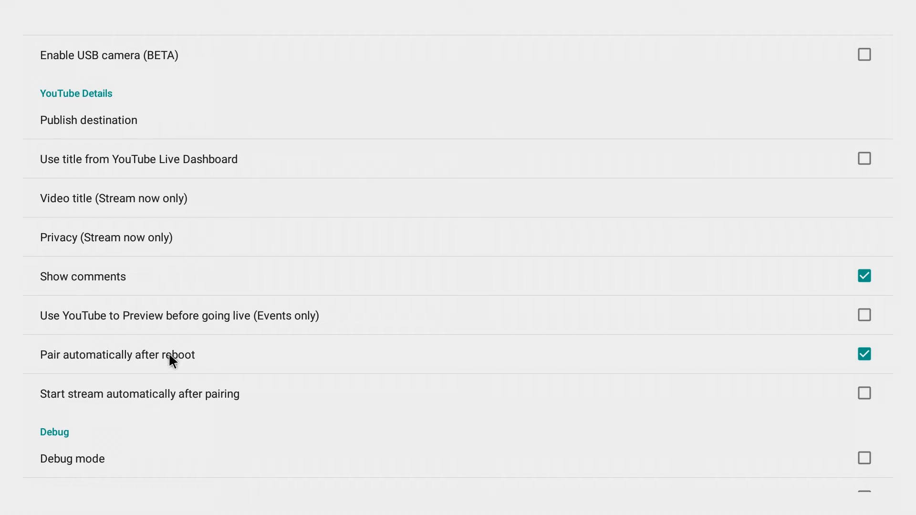
mouse_move(264, 401)
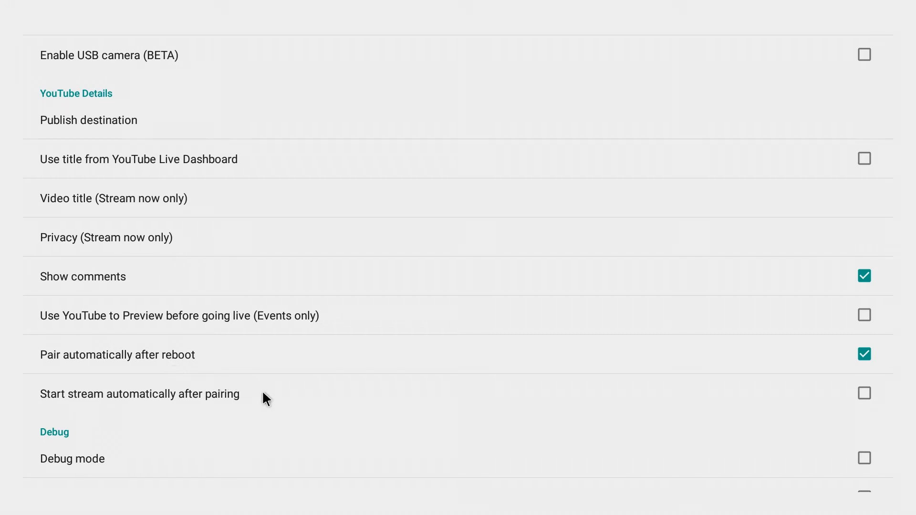
mouse_move(677, 388)
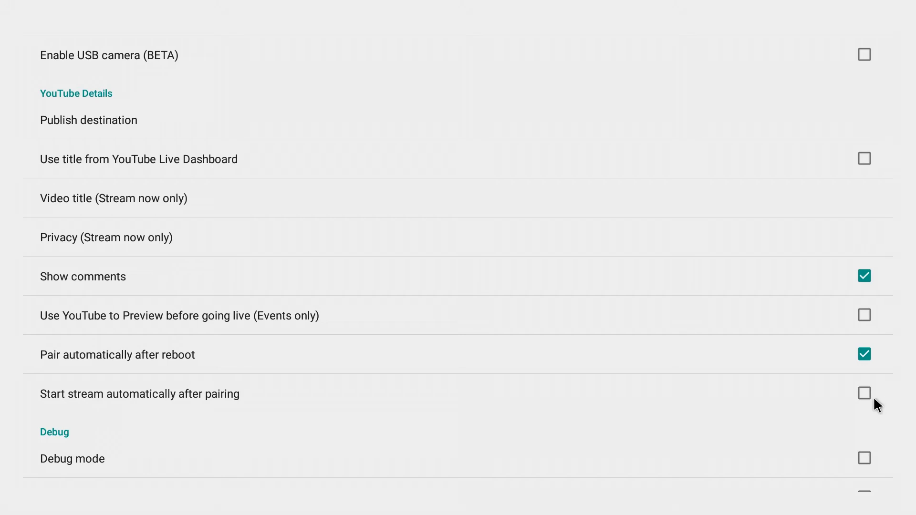
click(864, 394)
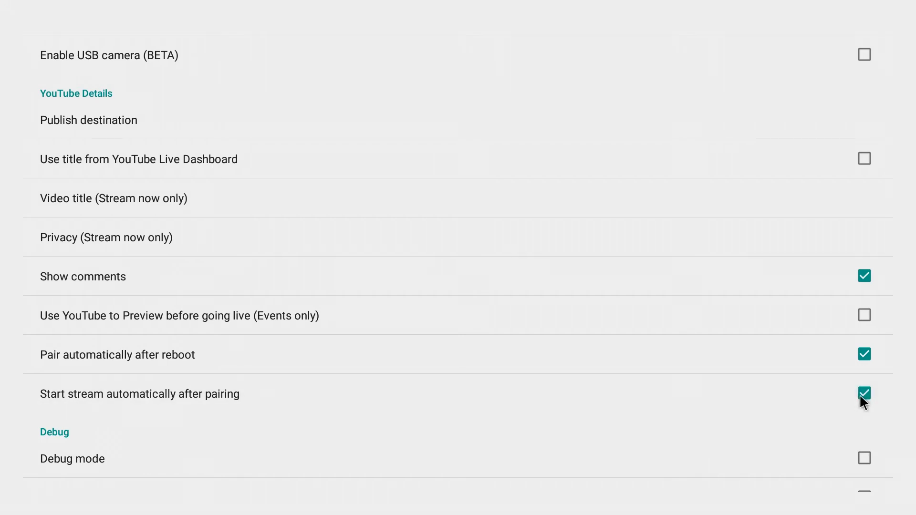